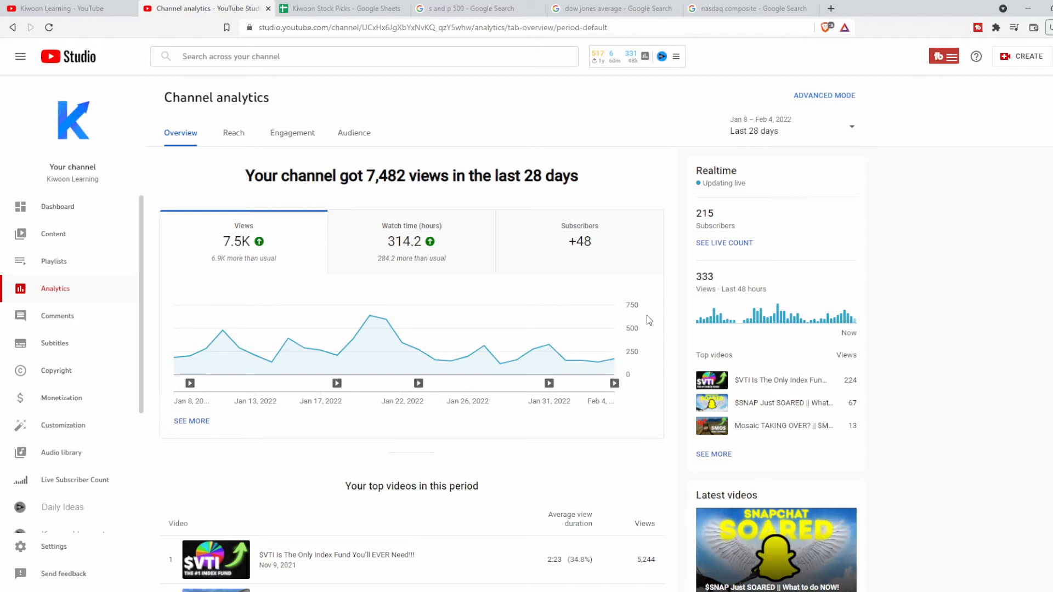
{"action": "mouse_move", "coordinate": [715, 213]}
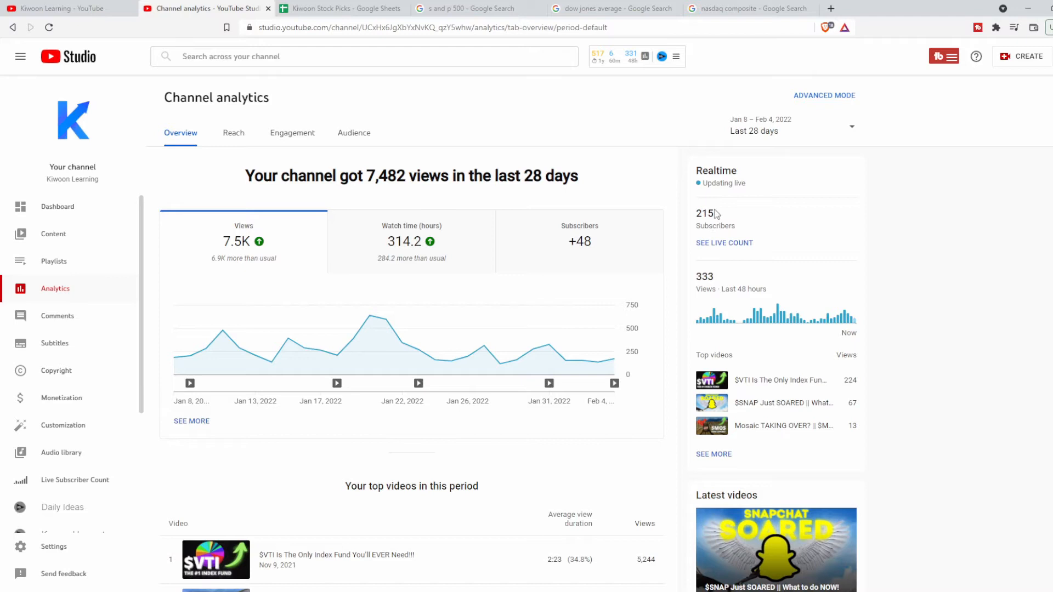
Switch the Channel analytics date range from last 28 days to Lifetime
{"action": "double_click", "coordinate": [704, 213]}
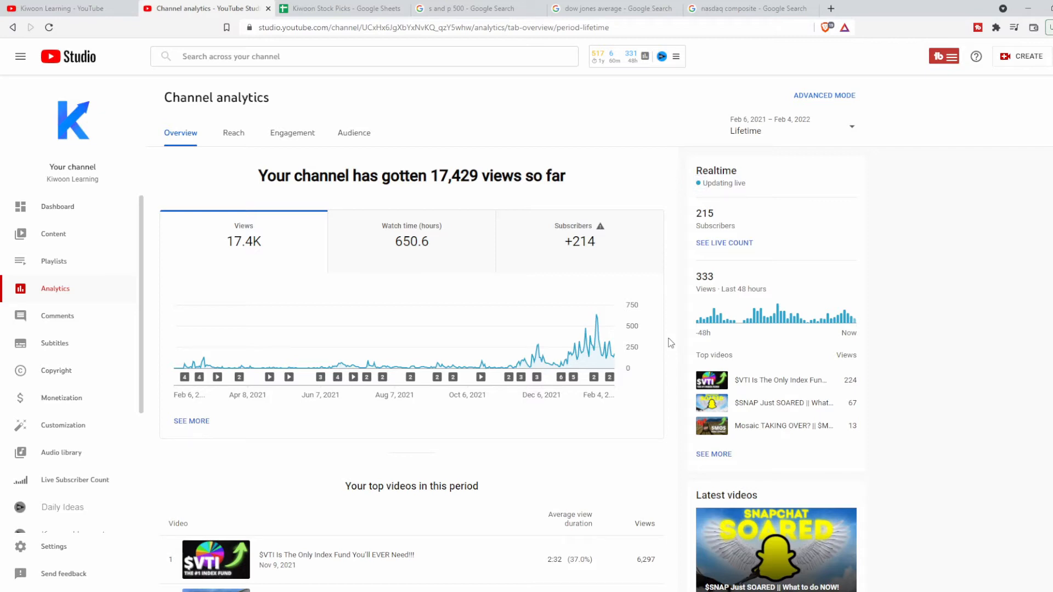
{"action": "left_click", "coordinate": [781, 380]}
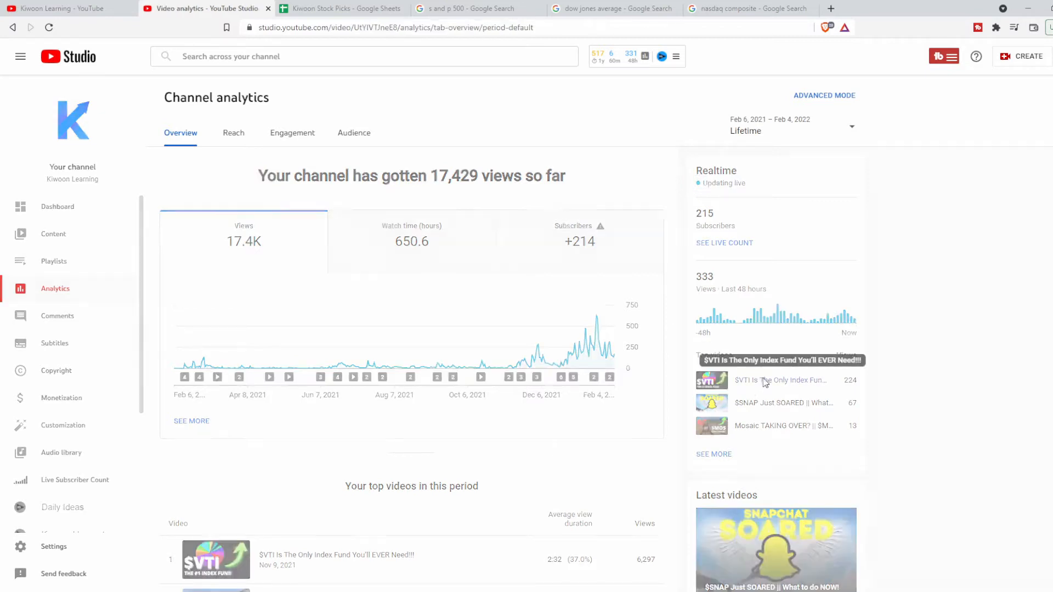
{"action": "left_click", "coordinate": [781, 380]}
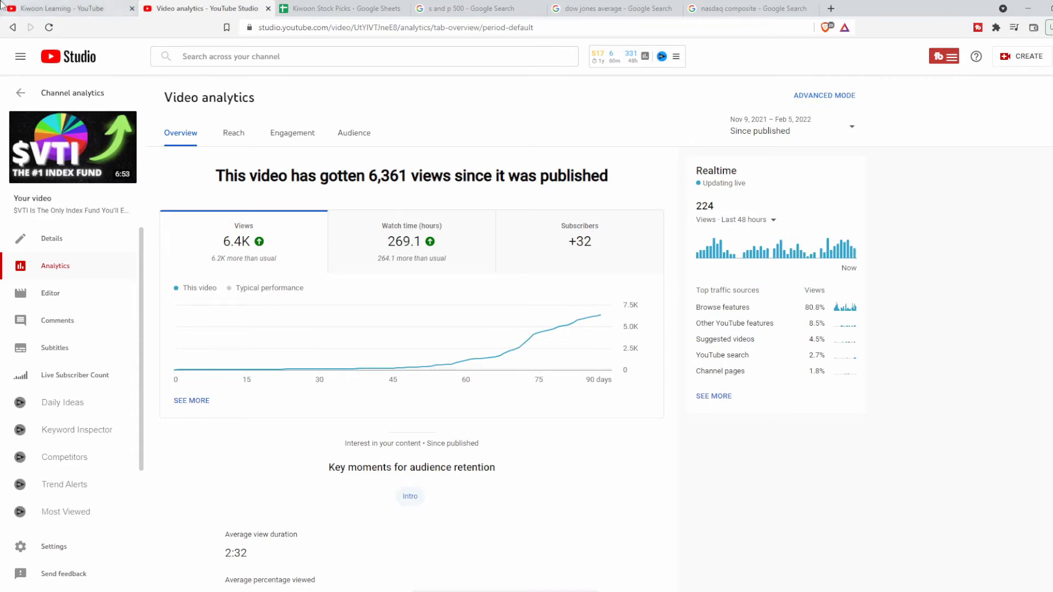
{"action": "left_click", "coordinate": [20, 93]}
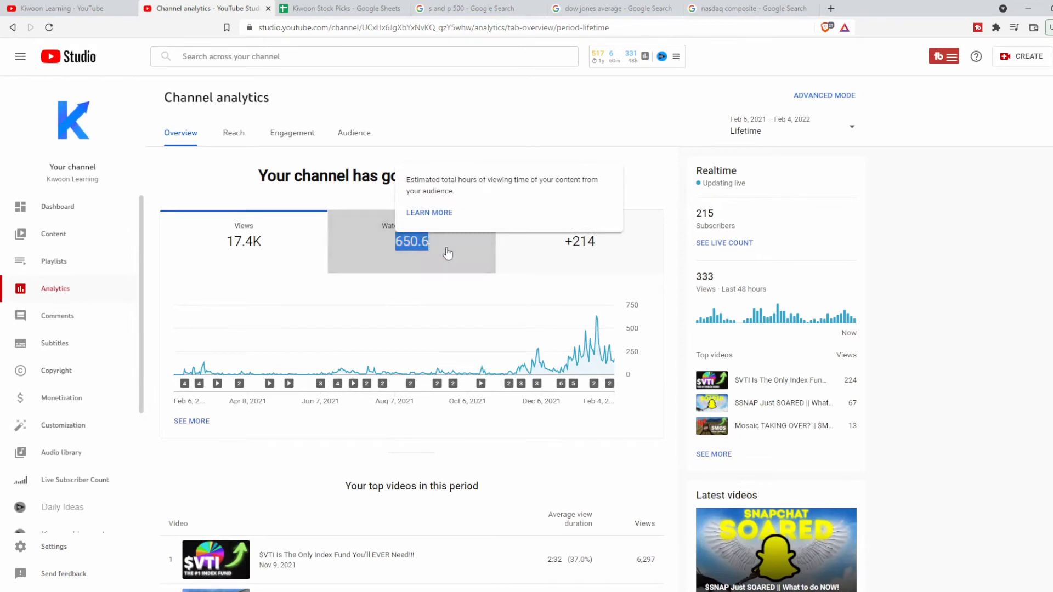
{"action": "mouse_move", "coordinate": [486, 275]}
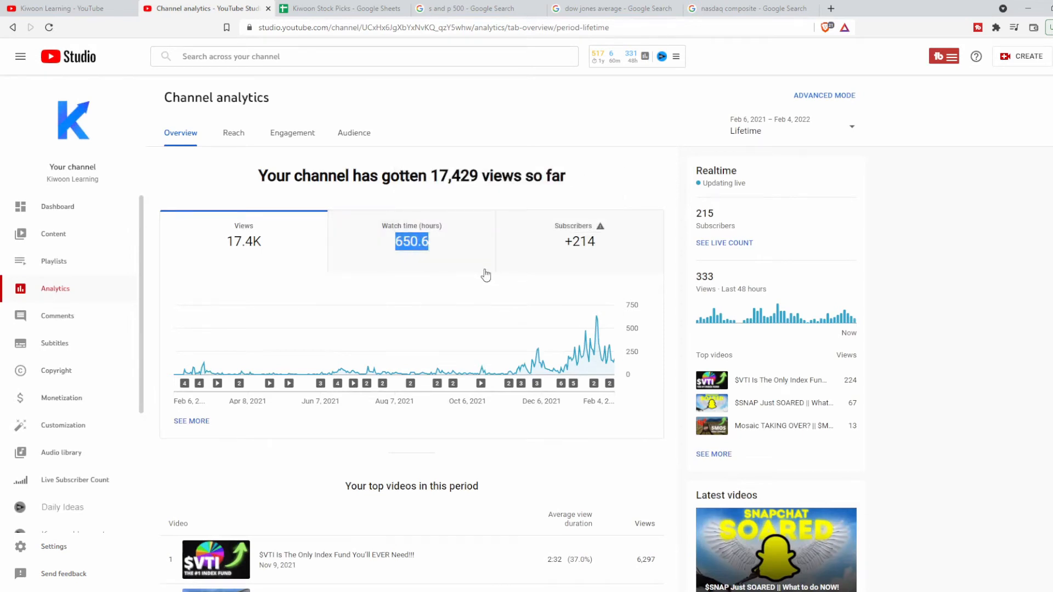
{"action": "mouse_move", "coordinate": [299, 151]}
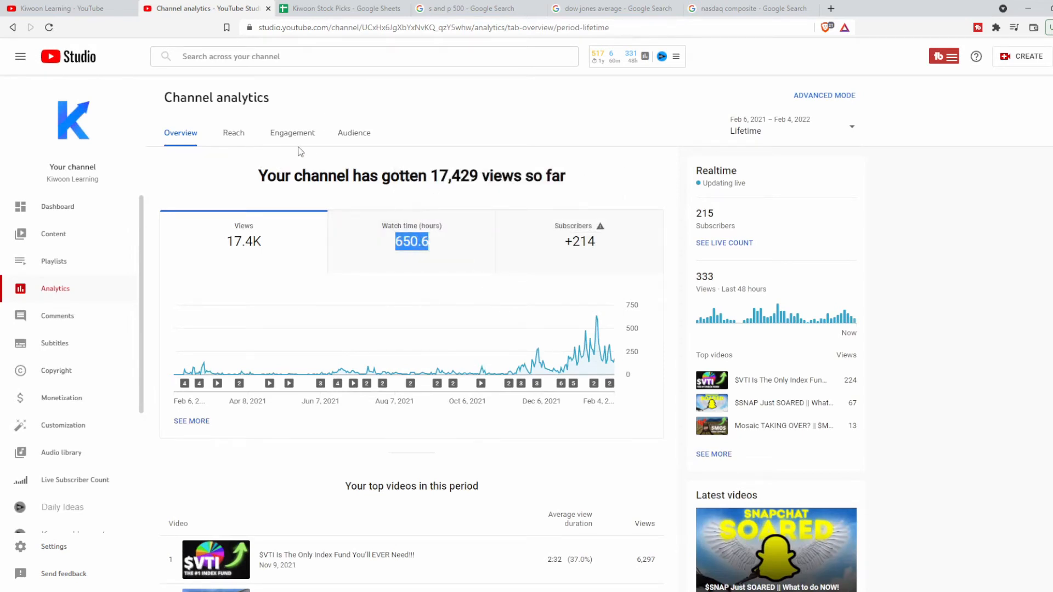
Show the lifetime Audience report, down to the audience-growing videos list
{"action": "left_click", "coordinate": [353, 132]}
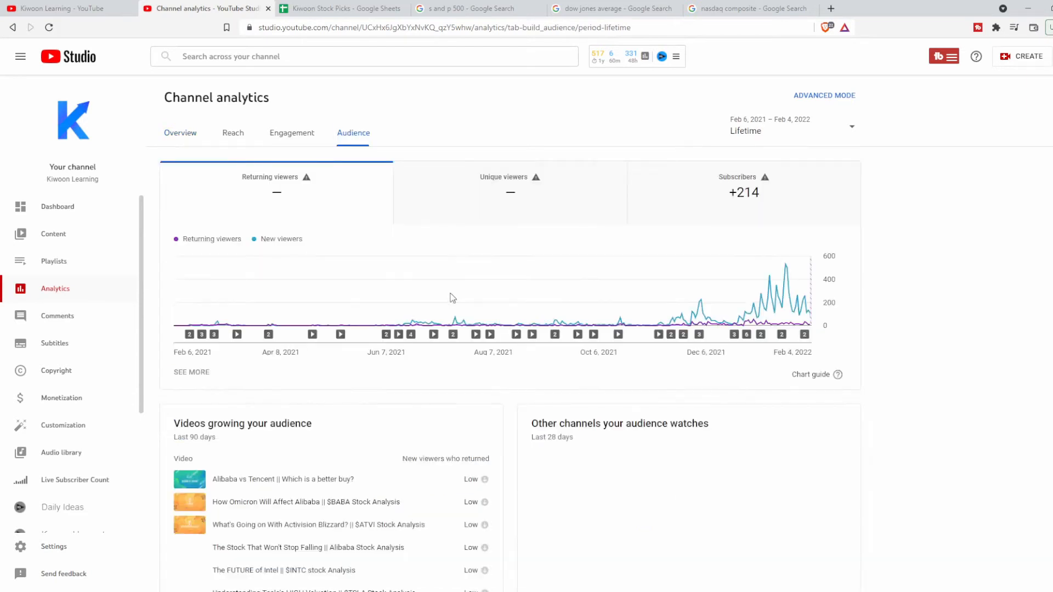
{"action": "scroll", "scroll_direction": "down", "scroll_amount": 3}
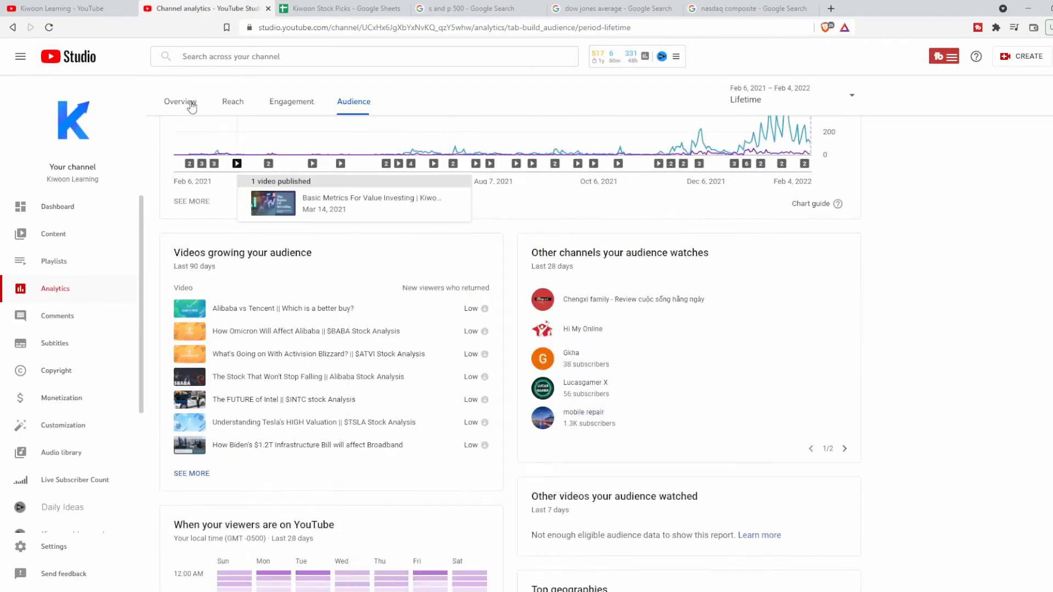
Return to the lifetime Overview showing 17,429 views and 650.6 watch hours
{"action": "left_click", "coordinate": [180, 101]}
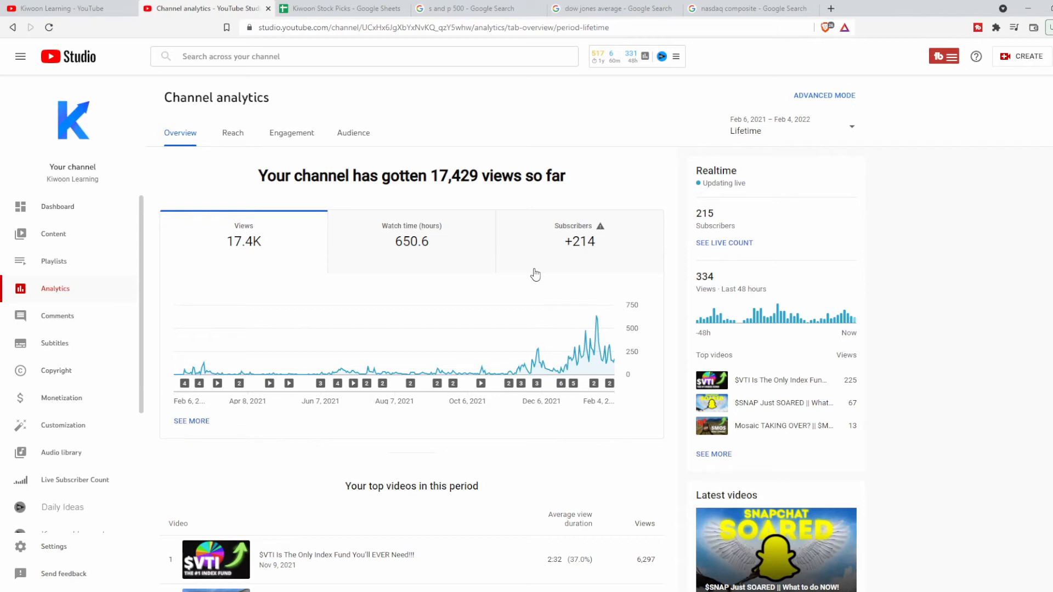
{"action": "mouse_move", "coordinate": [583, 261]}
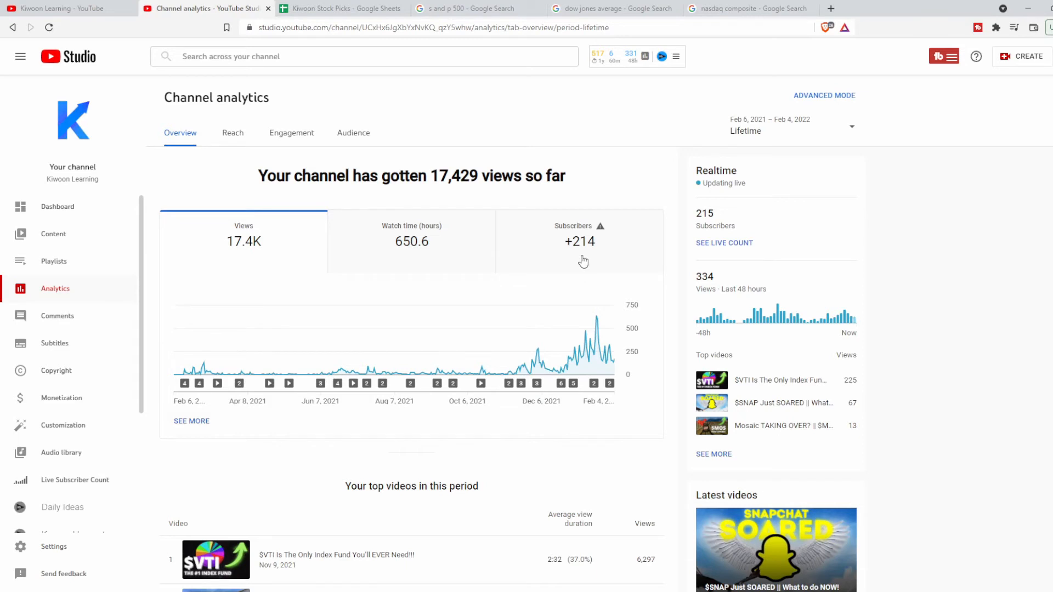
Bring up the Kiwoon Stock Picks sheet from column A with tickers and returns
{"action": "left_click", "coordinate": [341, 8]}
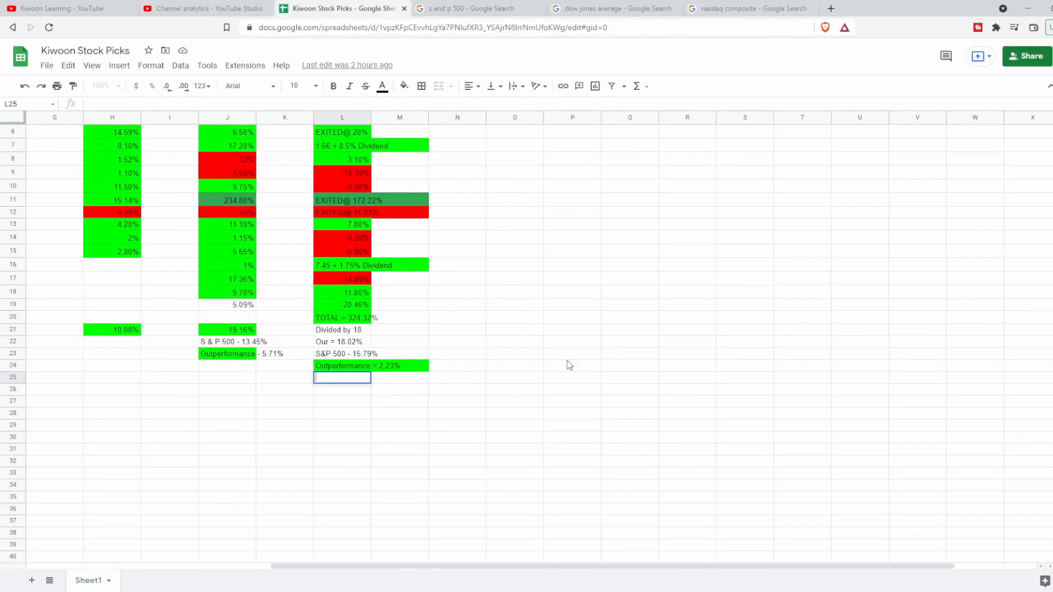
{"action": "scroll", "scroll_direction": "left", "scroll_amount": 3}
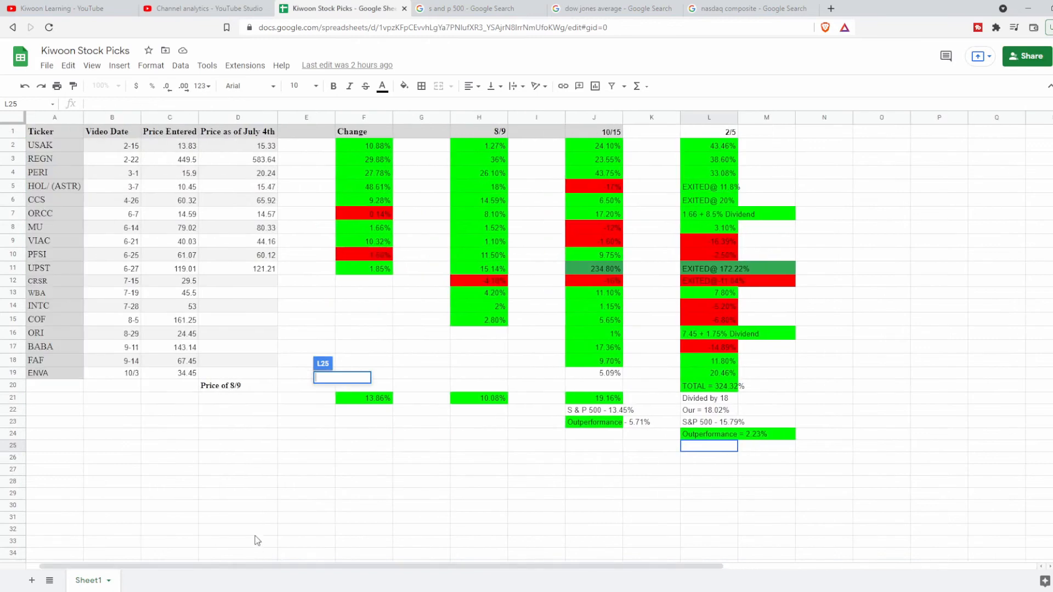
{"action": "mouse_move", "coordinate": [273, 477]}
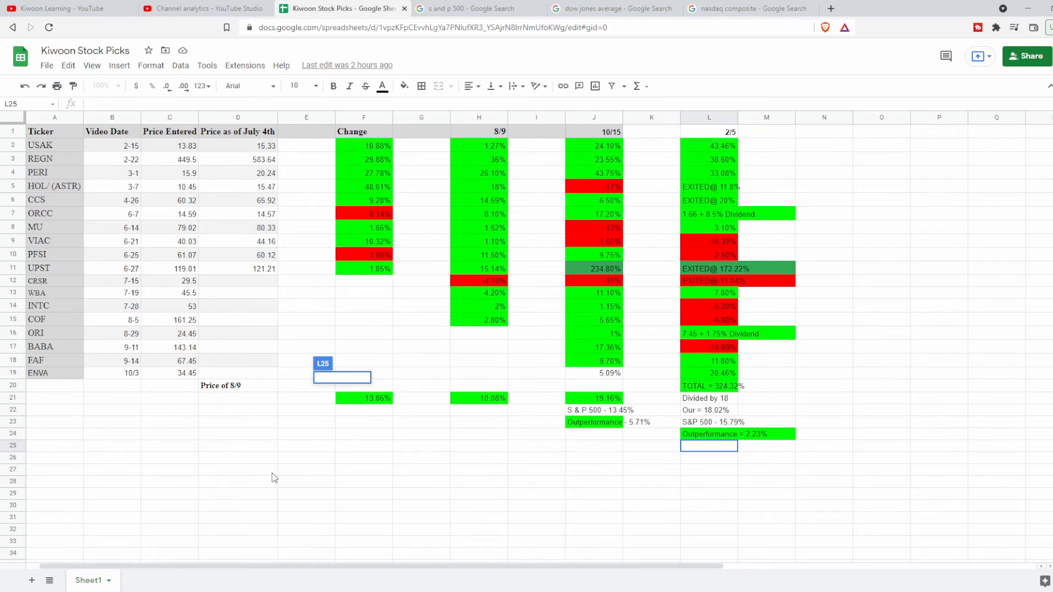
{"action": "mouse_move", "coordinate": [739, 256]}
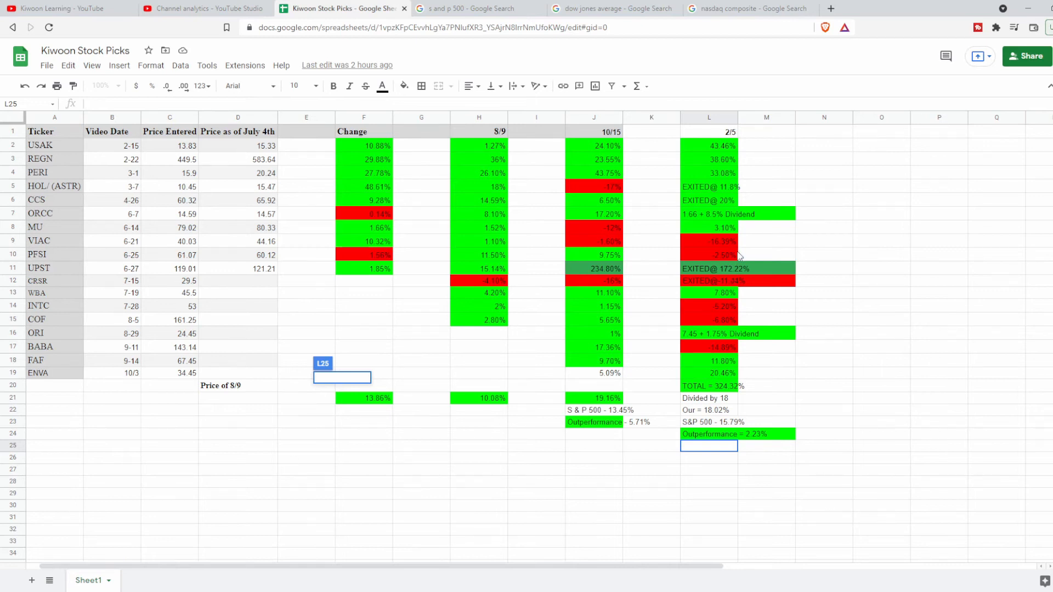
{"action": "mouse_move", "coordinate": [730, 251]}
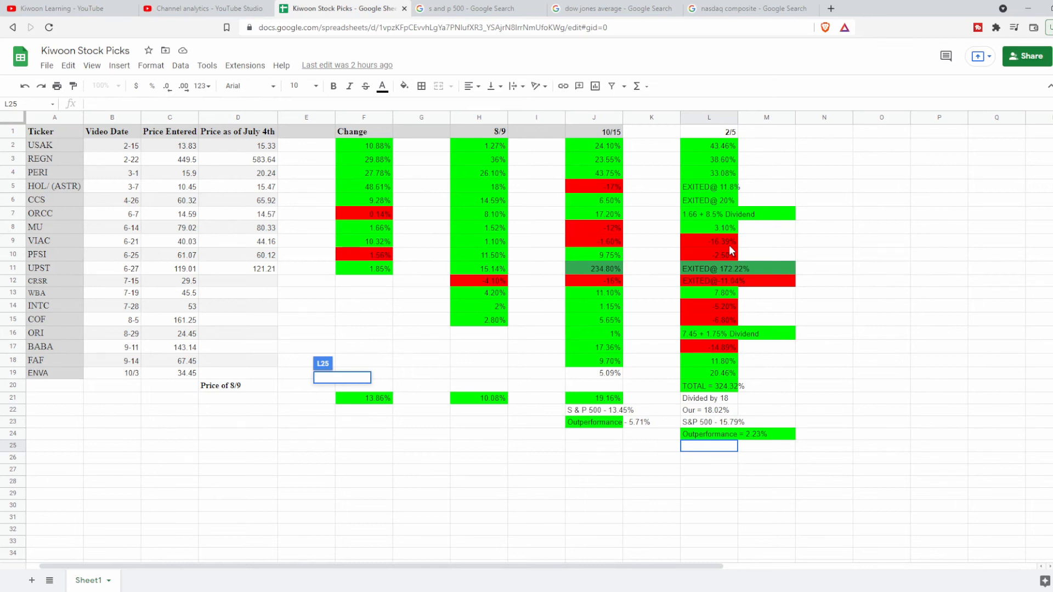
{"action": "mouse_move", "coordinate": [625, 269]}
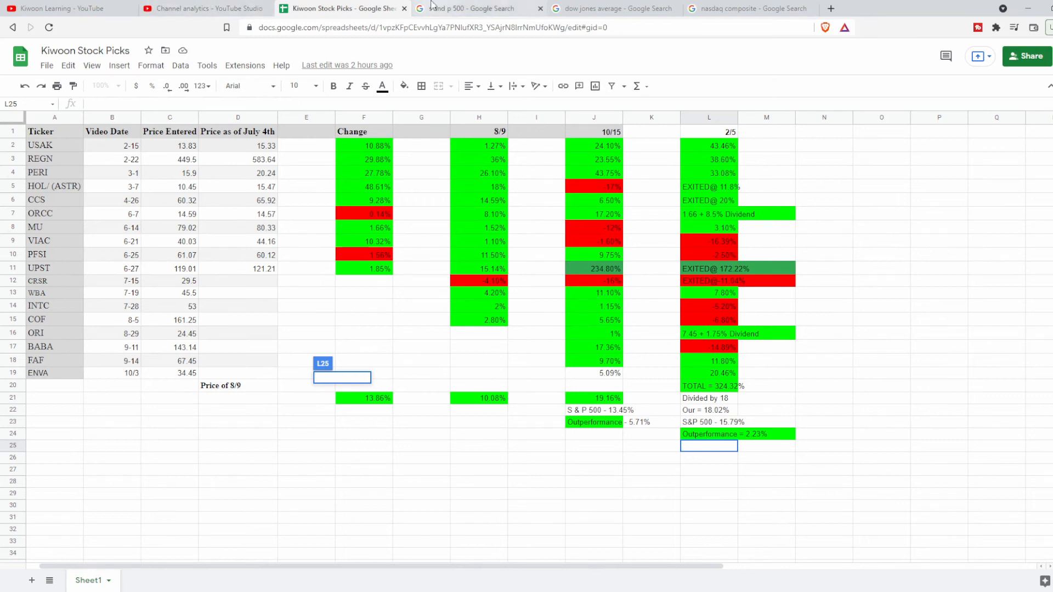
{"action": "left_click", "coordinate": [470, 9]}
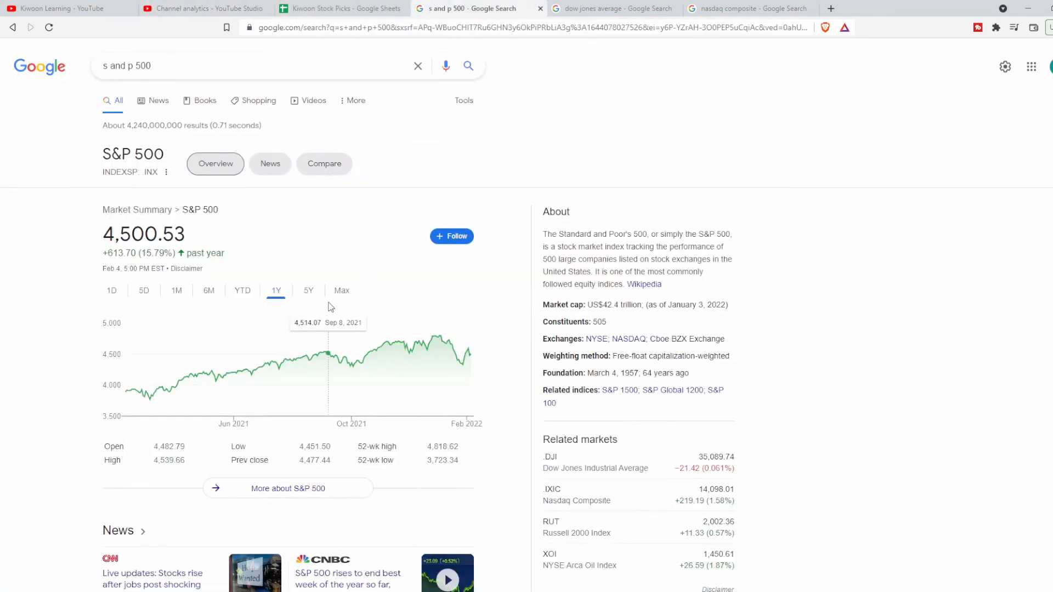
{"action": "left_click", "coordinate": [611, 8]}
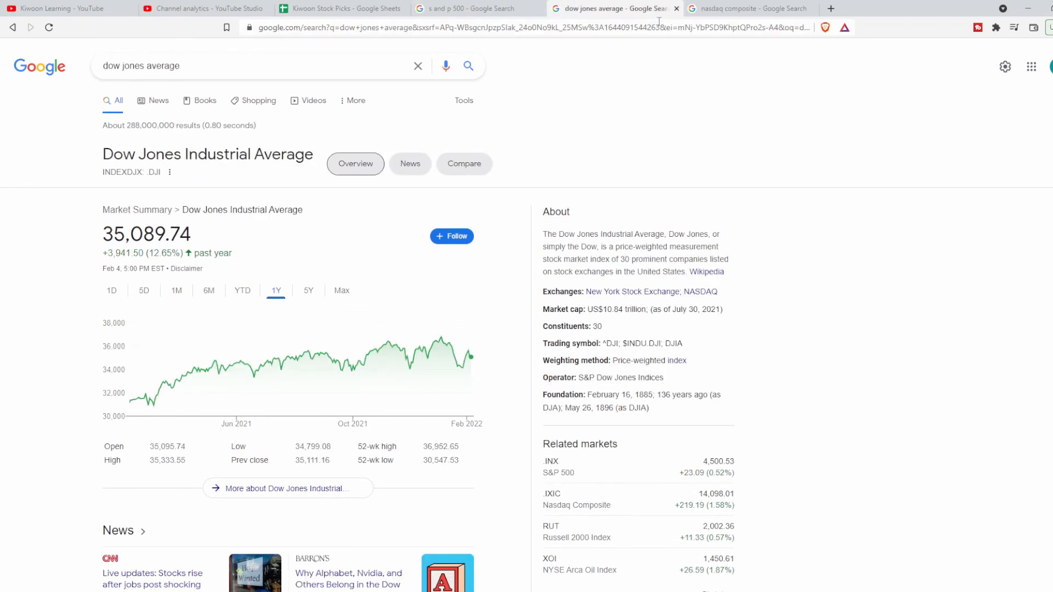
{"action": "left_click", "coordinate": [748, 9]}
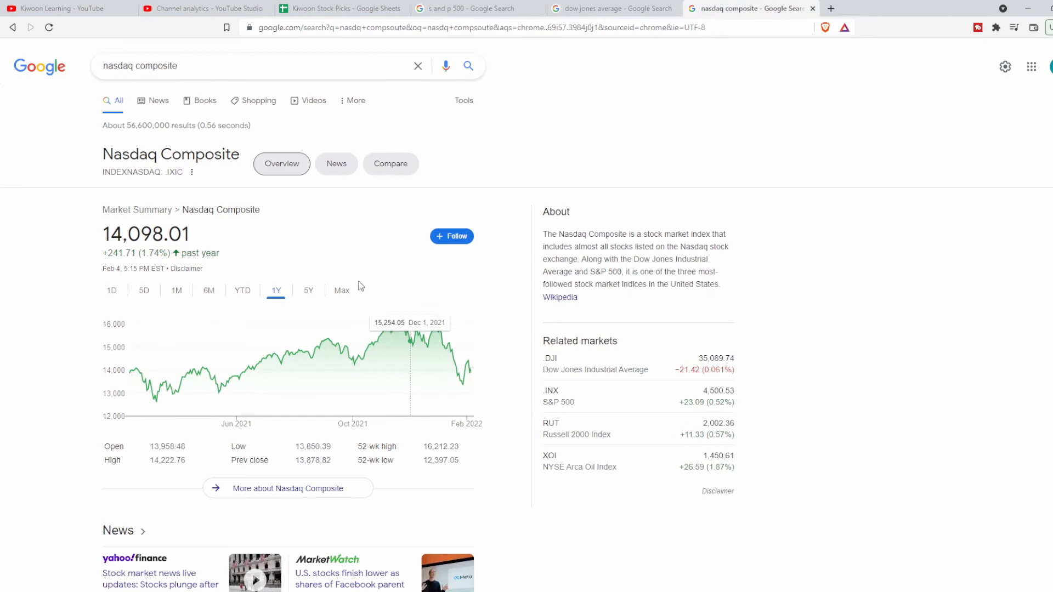
{"action": "mouse_move", "coordinate": [421, 282]}
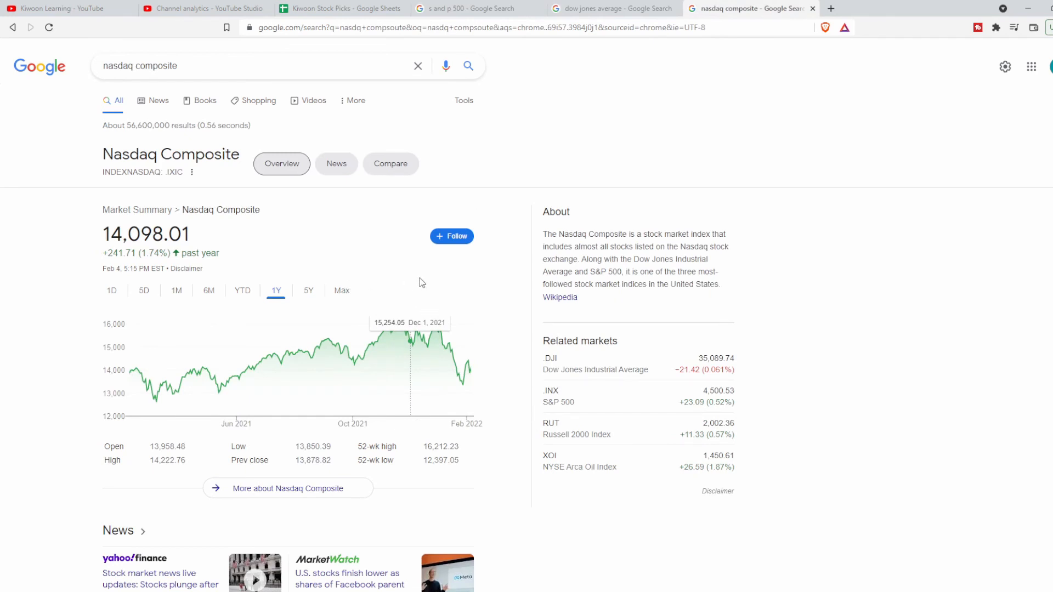
{"action": "left_click", "coordinate": [339, 8]}
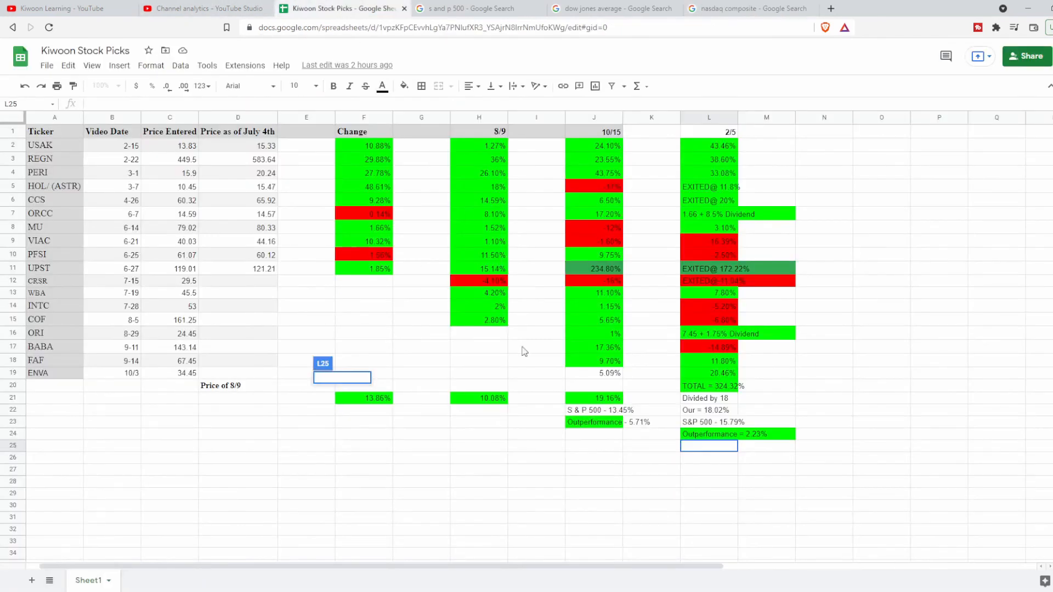
{"action": "left_click", "coordinate": [535, 446]}
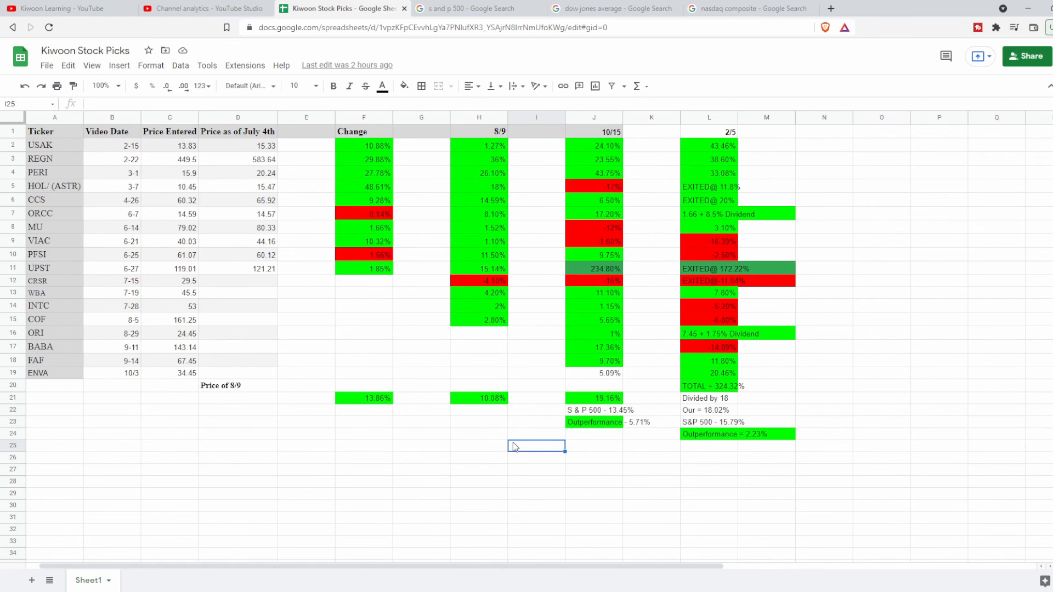
{"action": "mouse_move", "coordinate": [638, 139]}
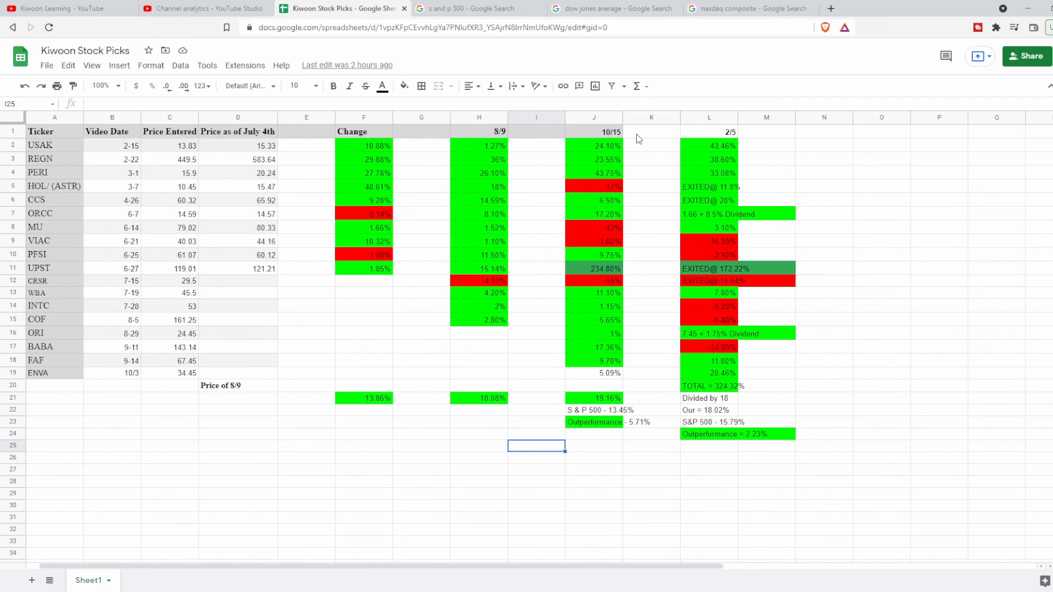